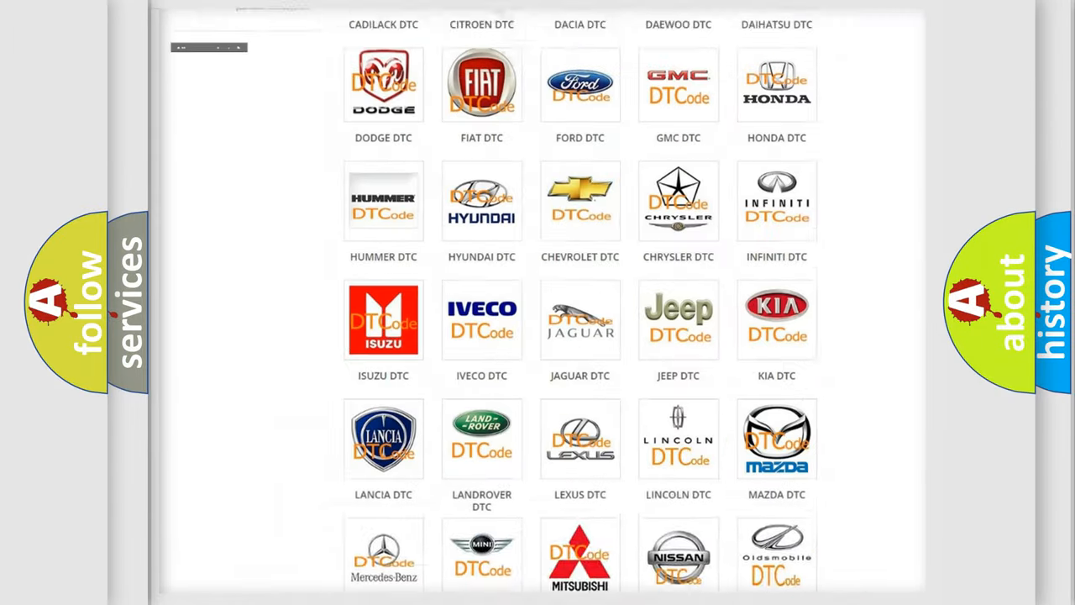
pyautogui.scroll(3)
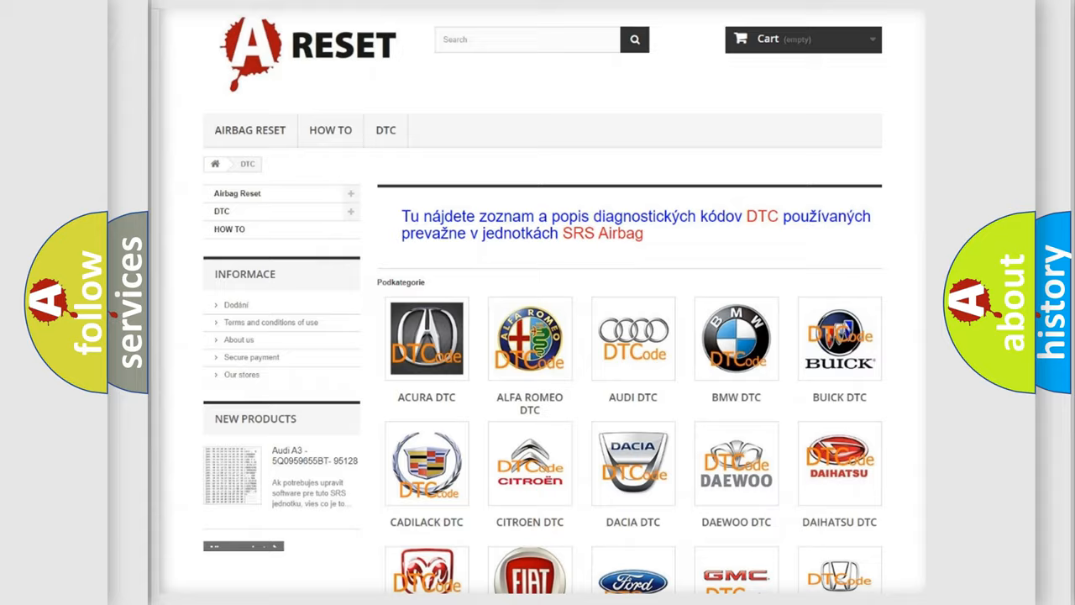
pyautogui.scroll(-3)
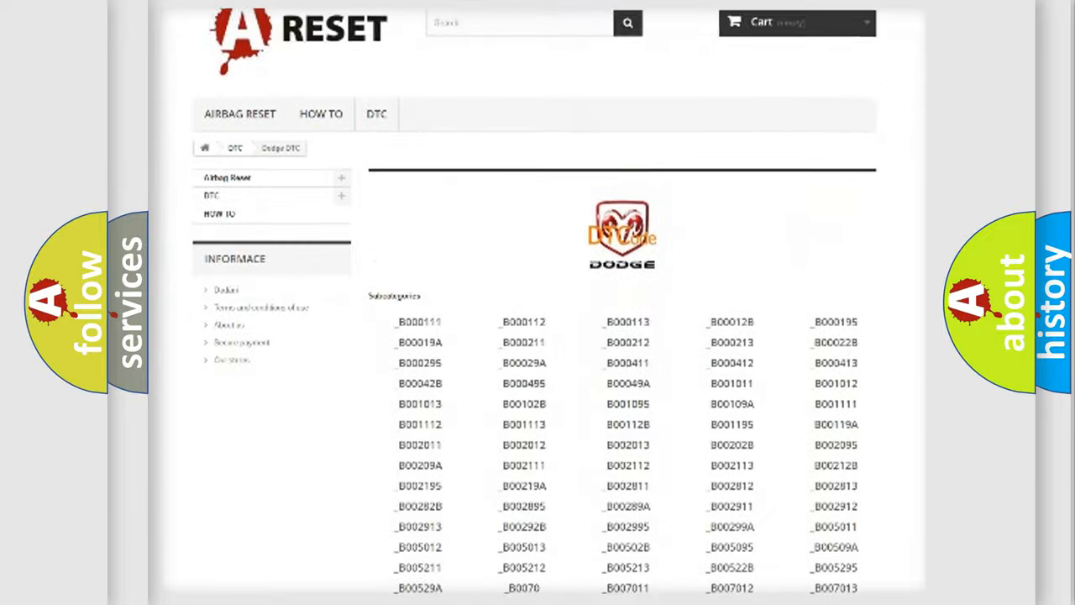
pyautogui.scroll(-3)
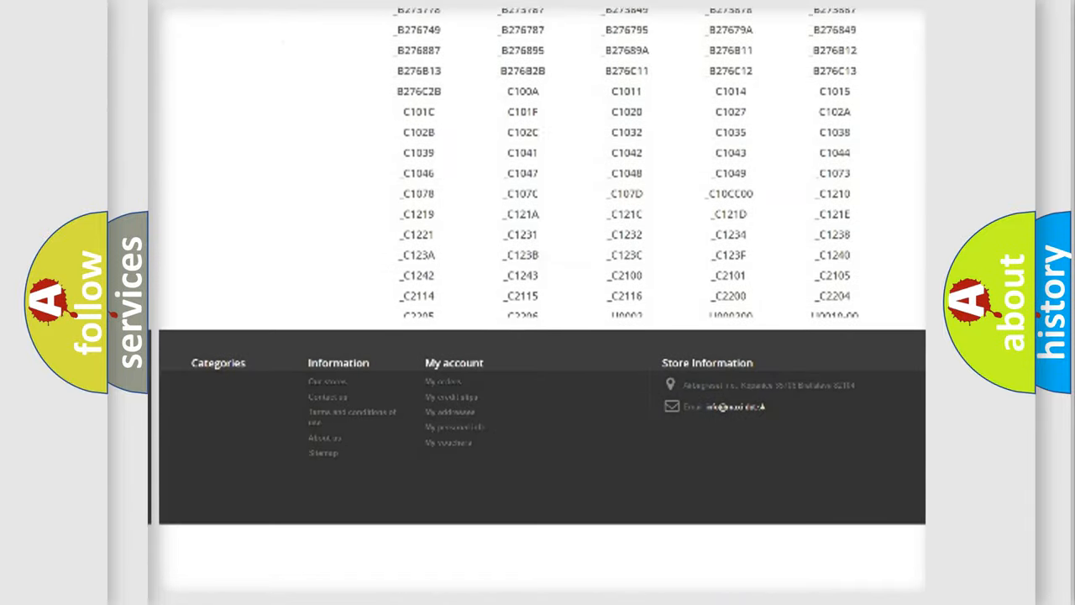